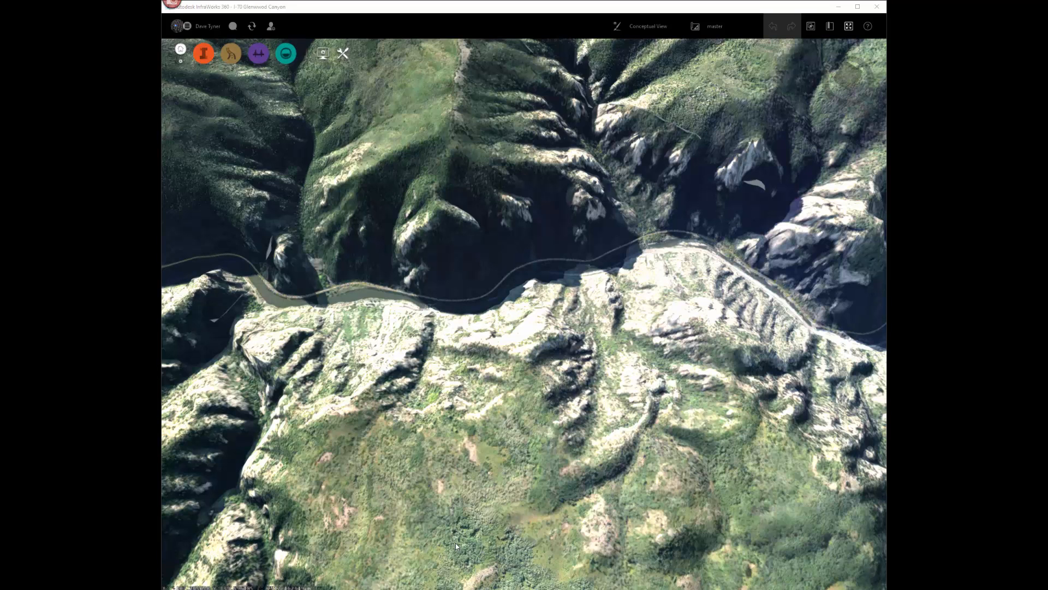
mouse_move(561, 392)
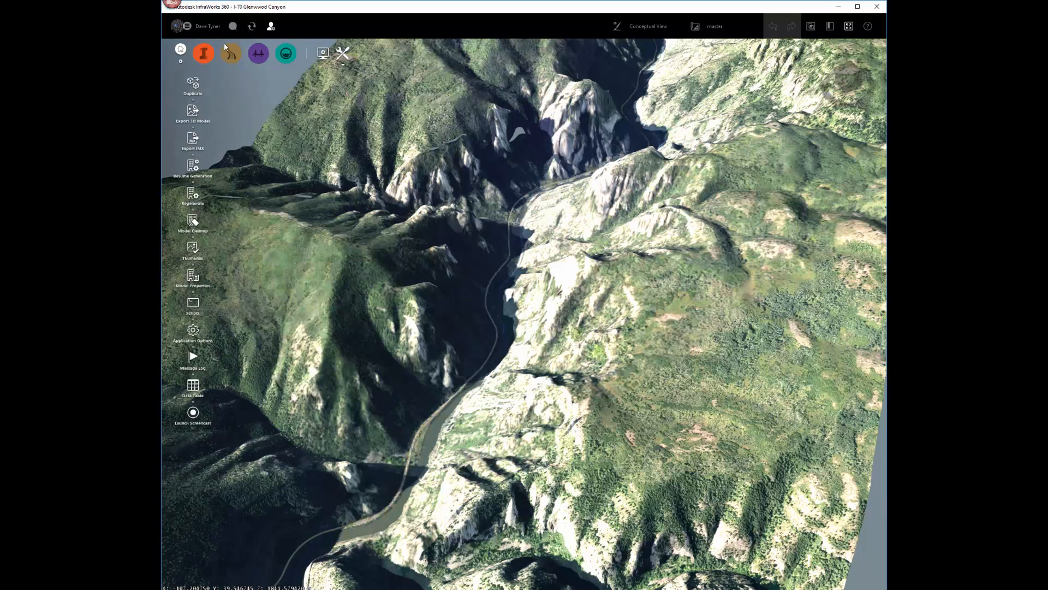
mouse_move(211, 334)
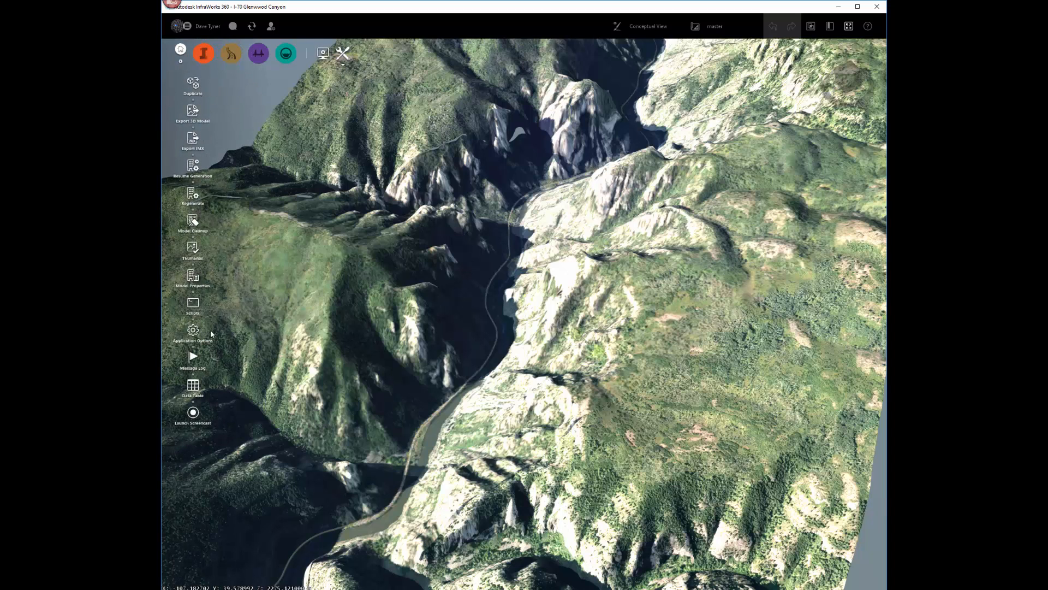
click(192, 111)
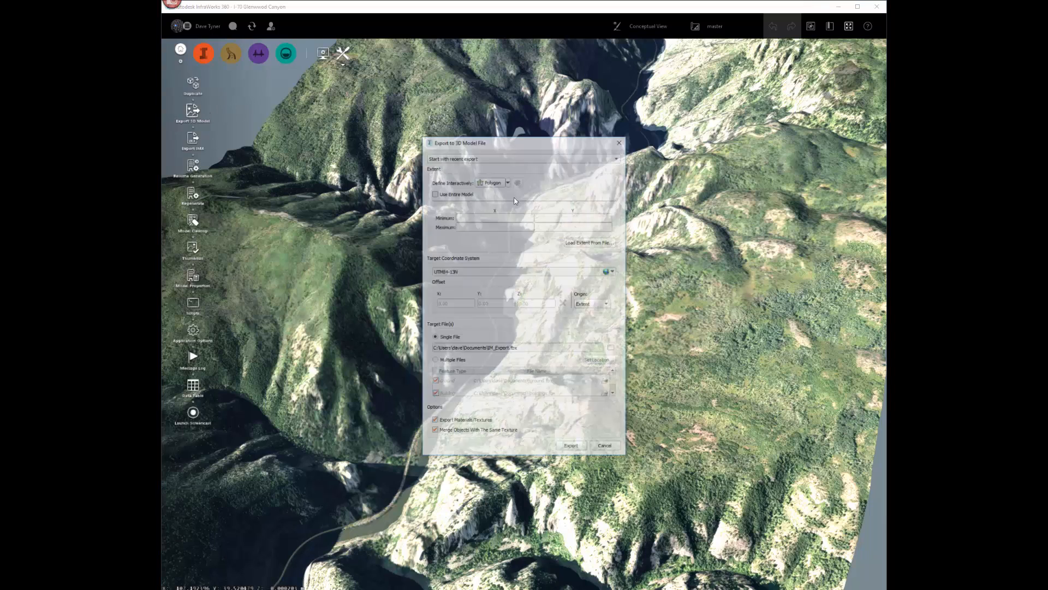
click(436, 193)
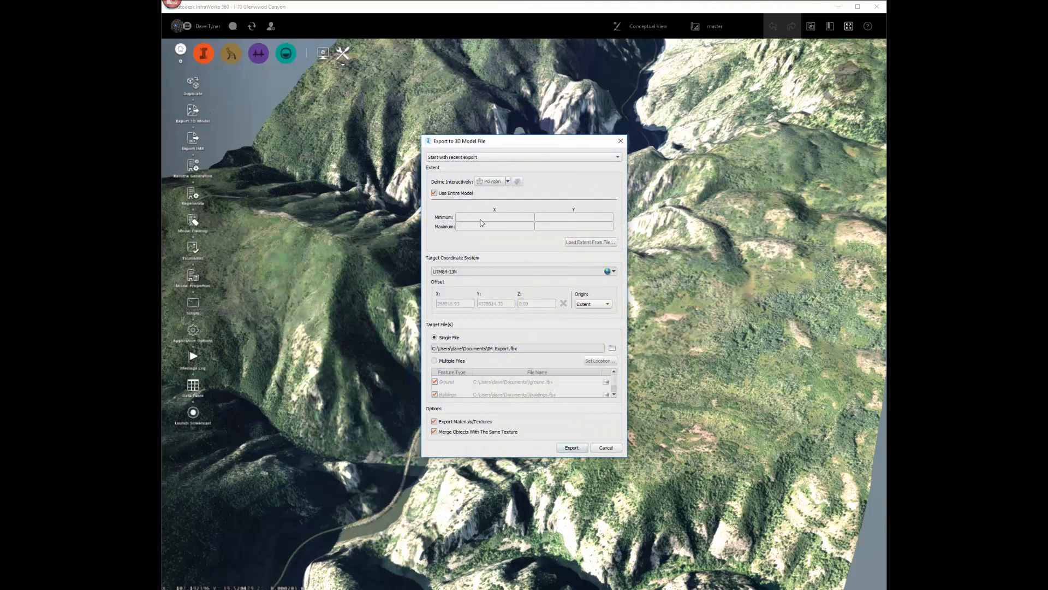
click(592, 304)
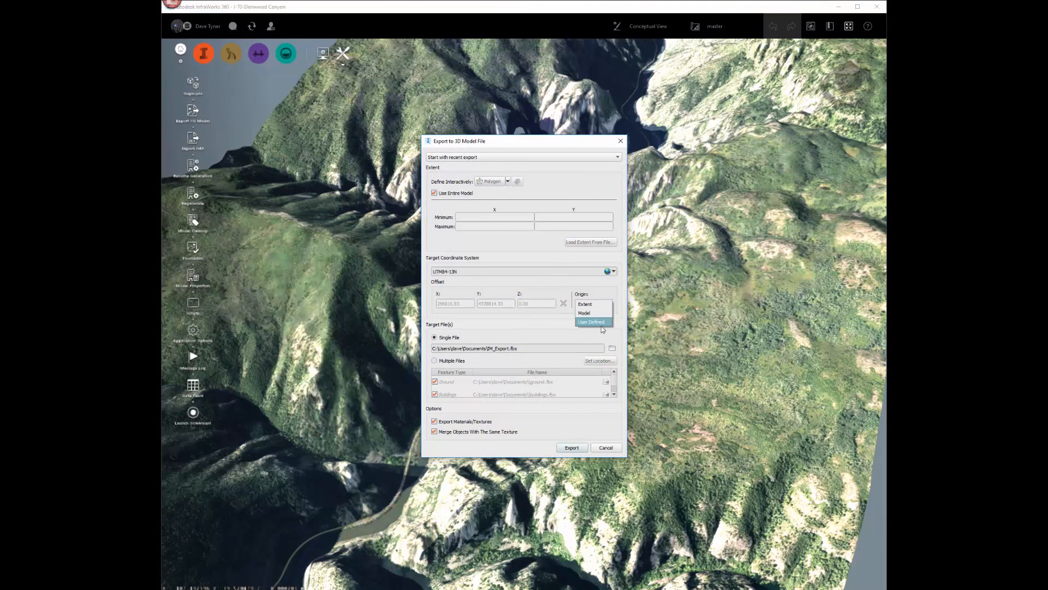
click(590, 321)
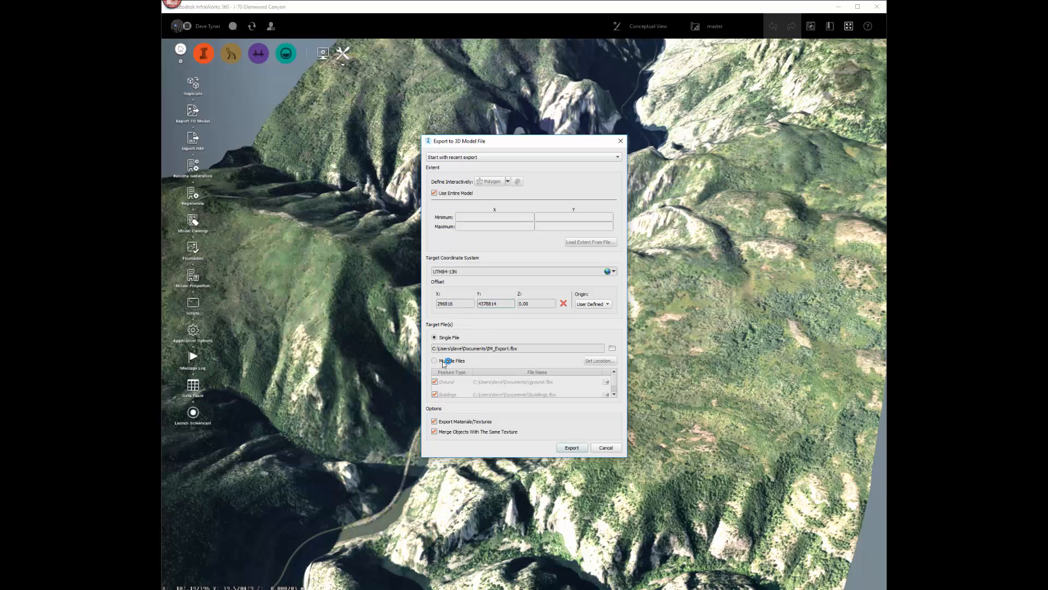
click(435, 360)
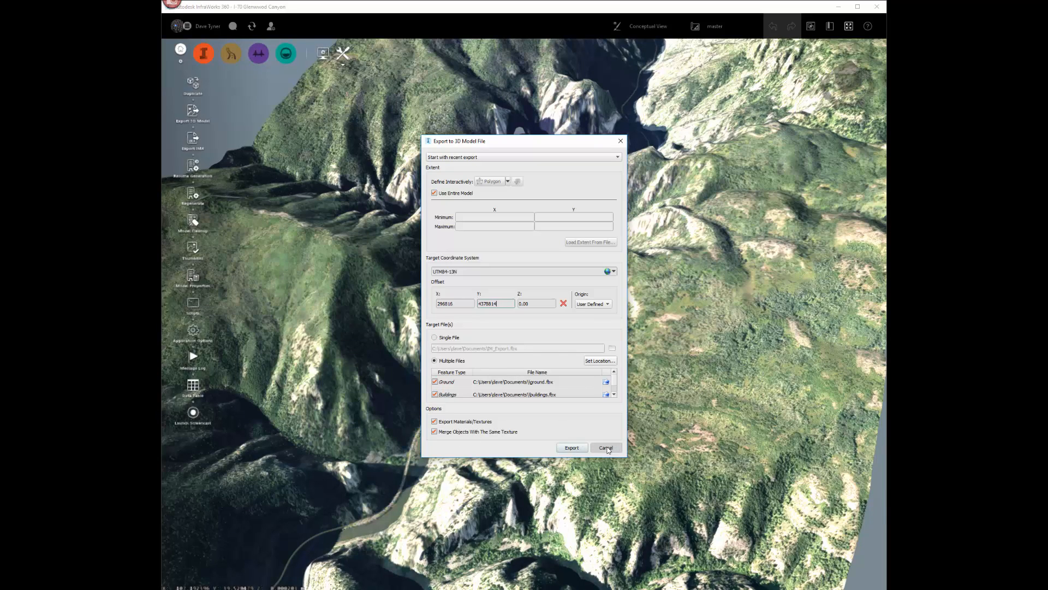
click(604, 448)
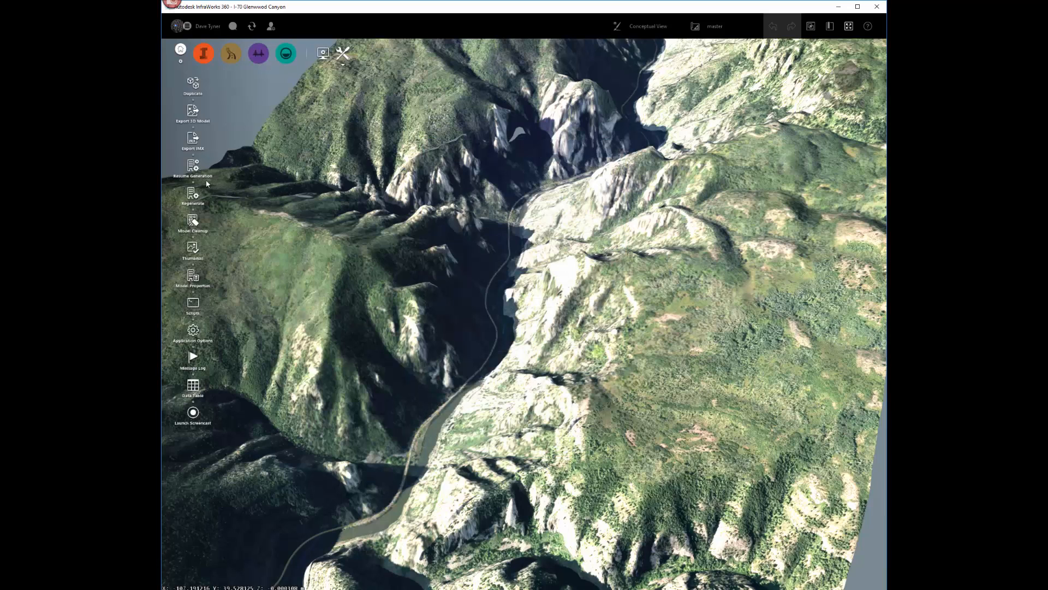
mouse_move(393, 477)
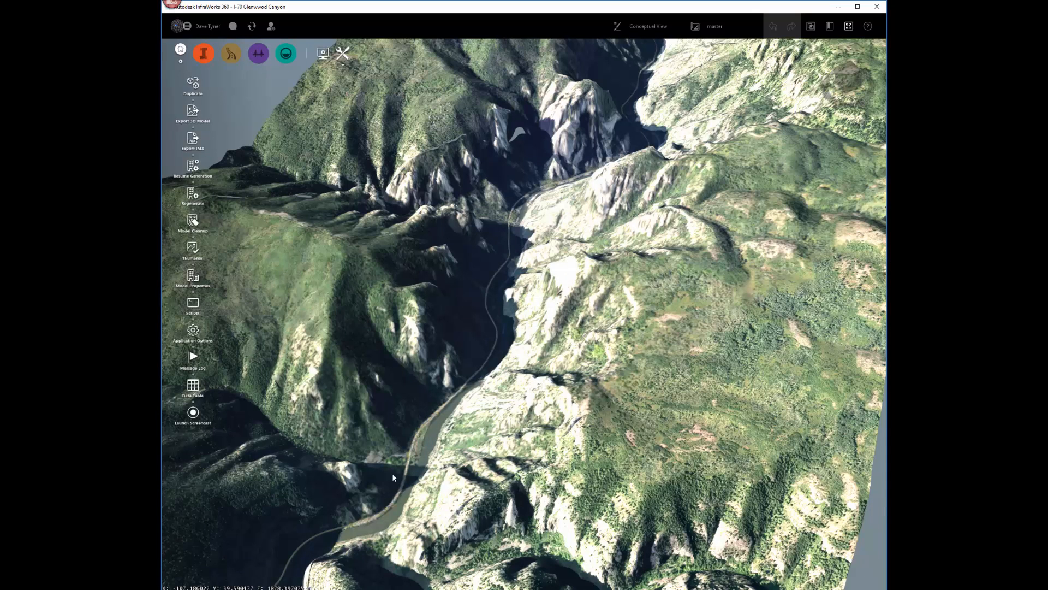
mouse_move(254, 501)
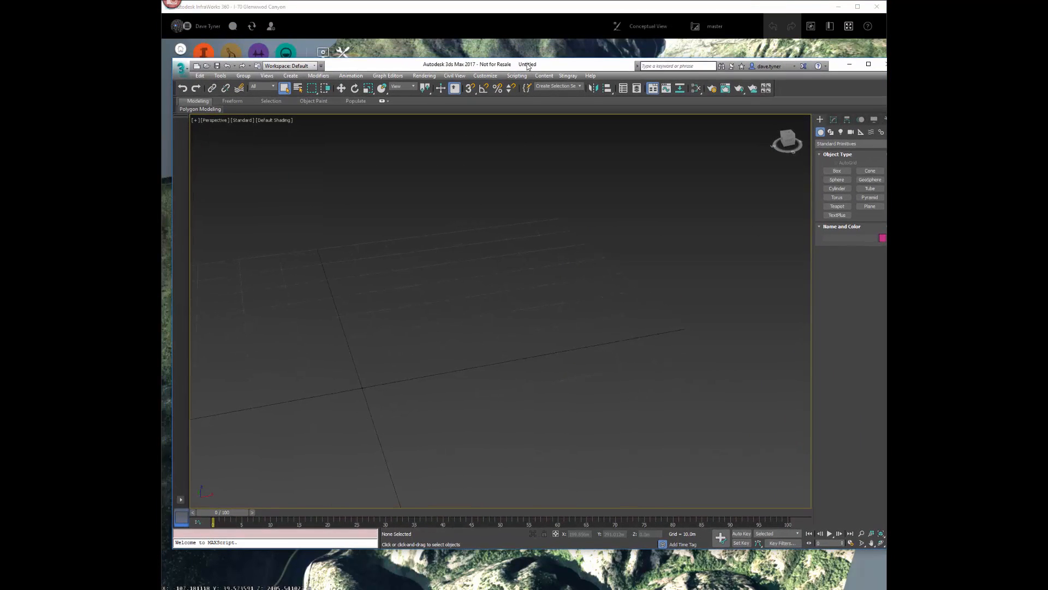
Maximize 3ds Max and import ground.fbx from the Glen Canyon folder via the Application menu.
click(868, 64)
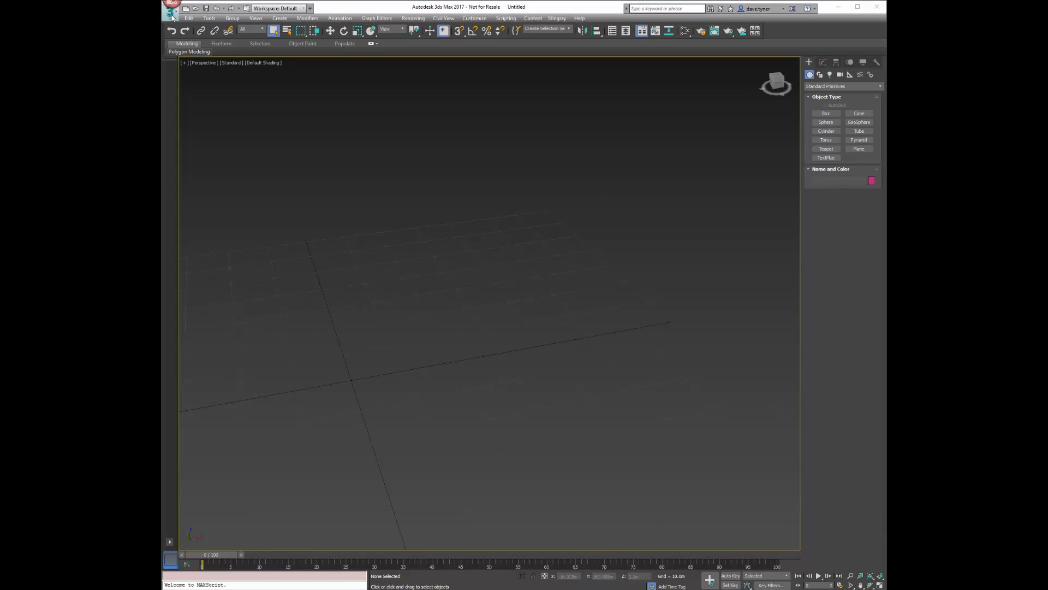
click(171, 7)
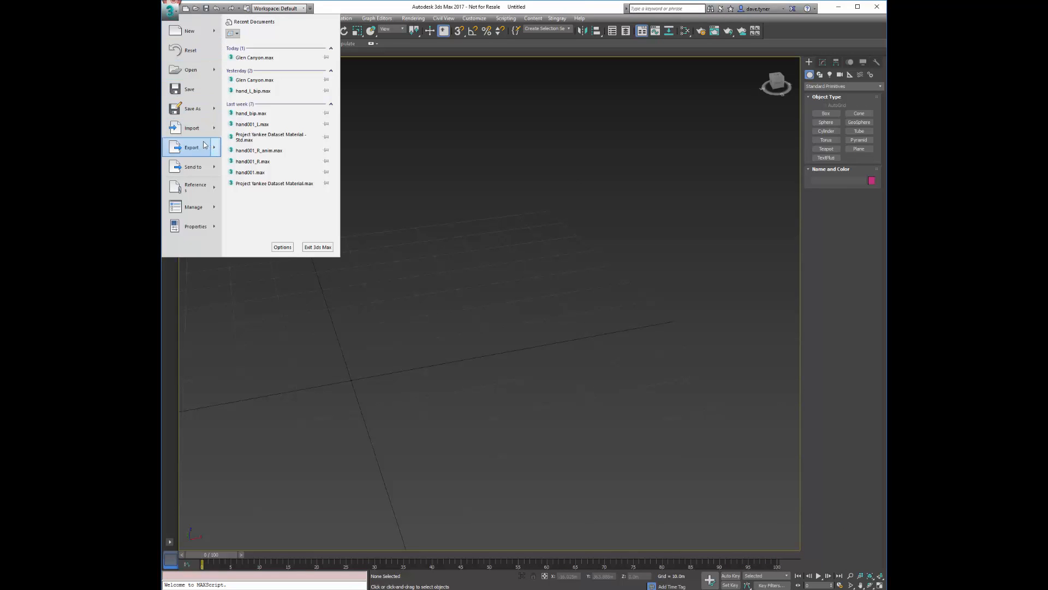
click(191, 128)
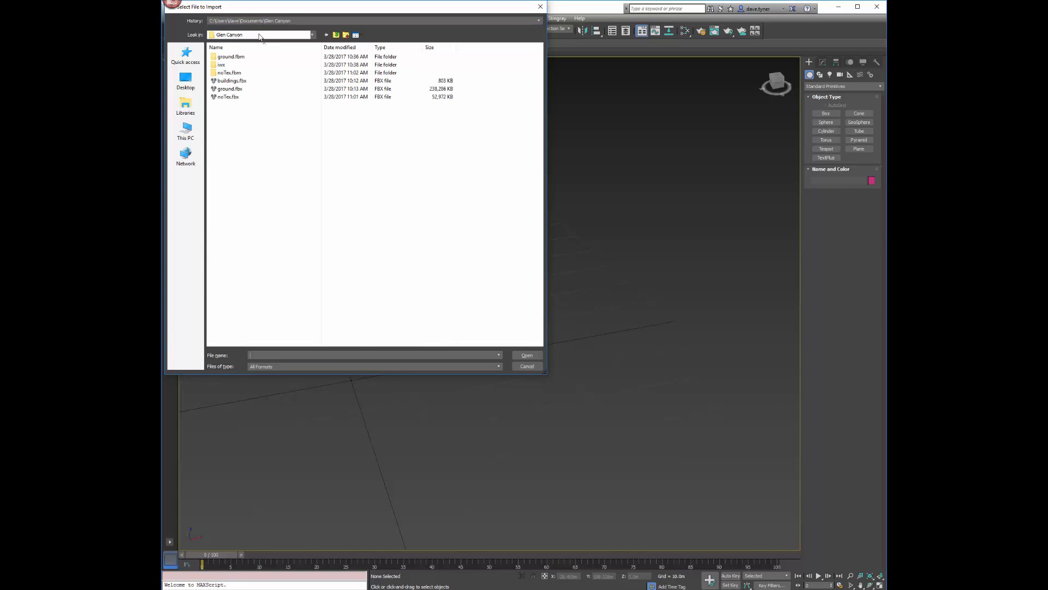
click(230, 89)
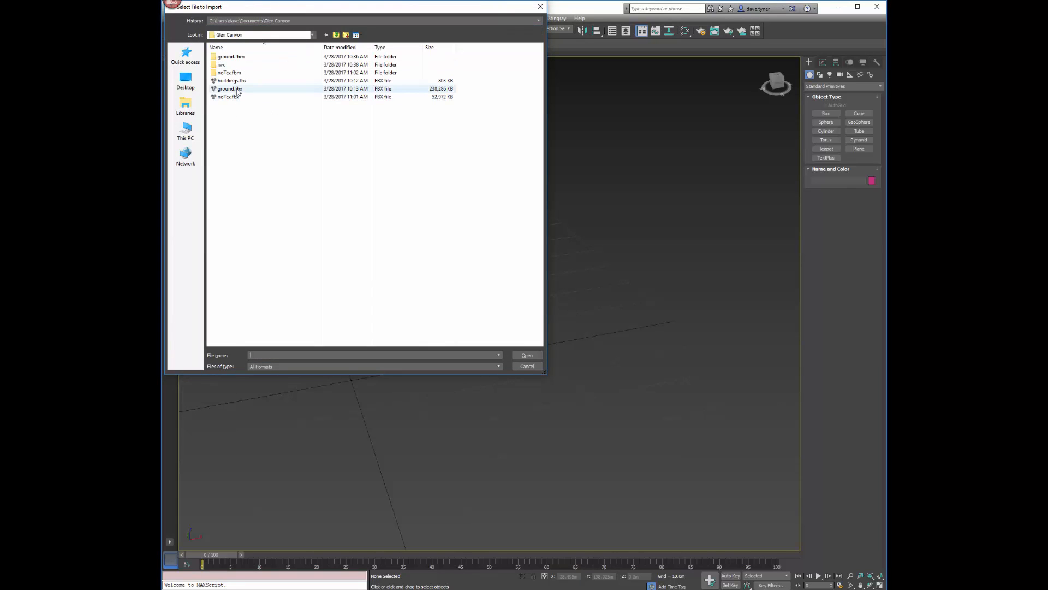
mouse_move(229, 88)
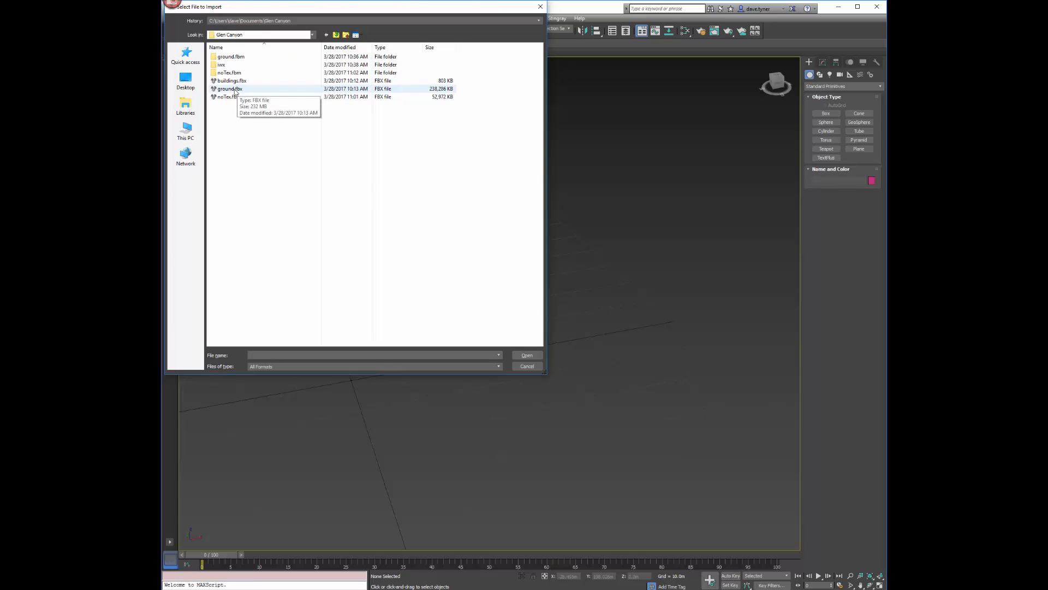
click(526, 365)
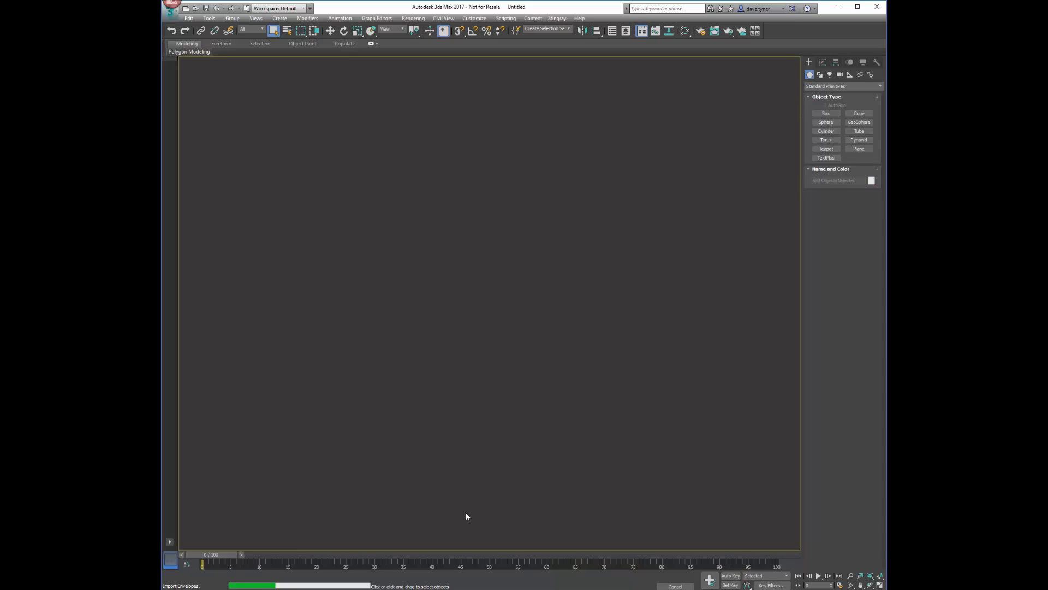
mouse_move(460, 526)
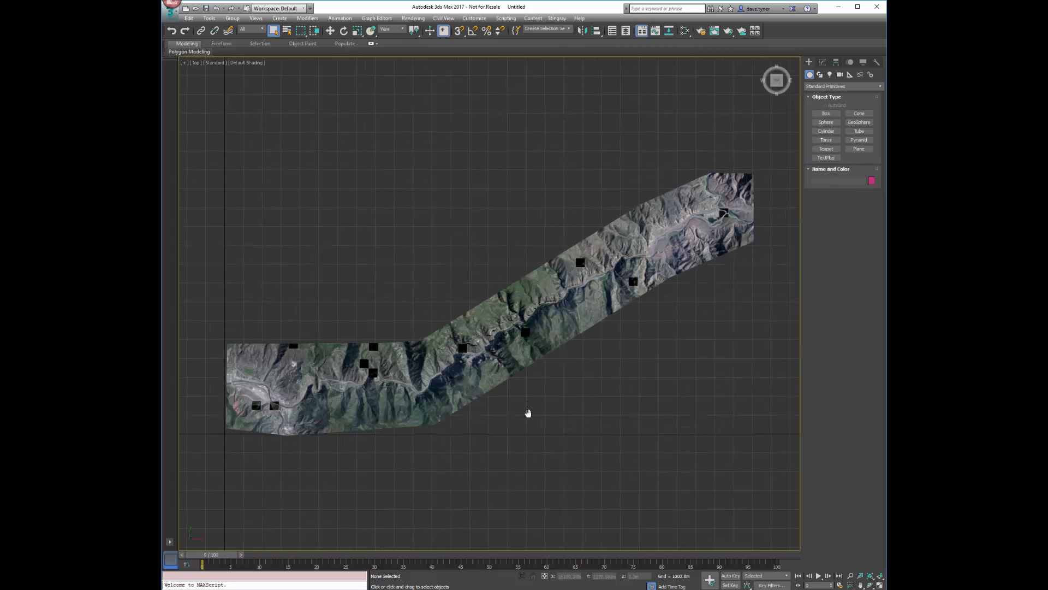
Zoom the viewport while the imported canyon terrain strip finishes loading.
scroll(down, 3)
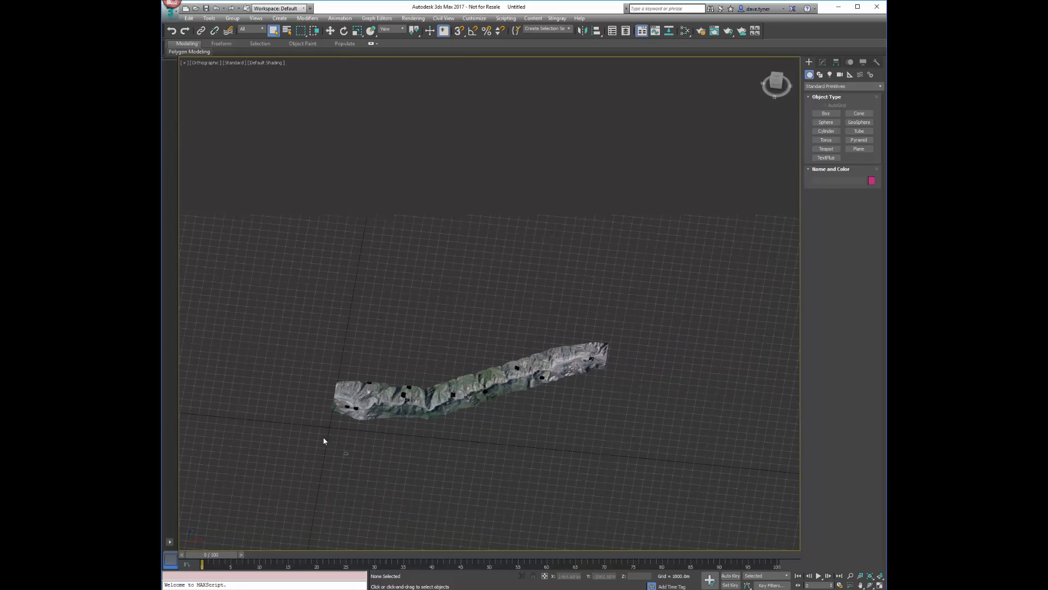
mouse_move(629, 451)
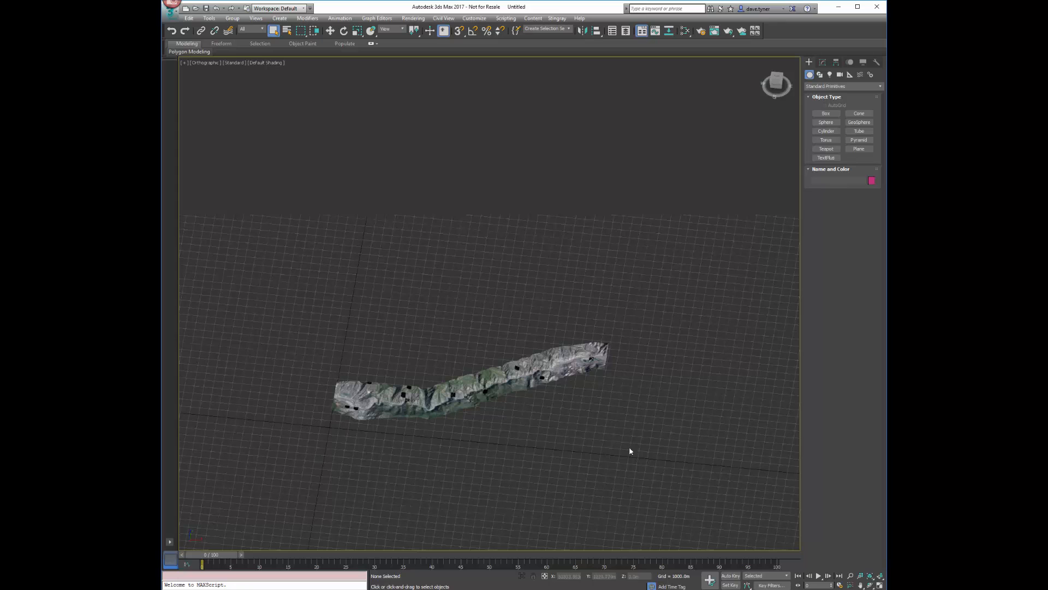
Select all 680 terrain pieces and open Fix_Infraworks_Mesh.ms in the MAXScript editor.
click(468, 388)
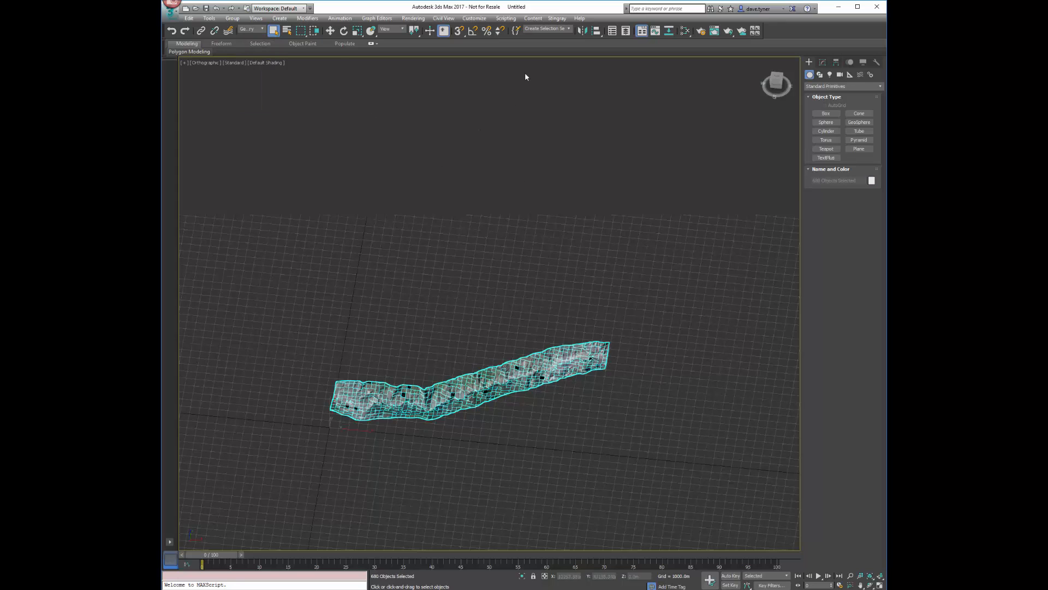
click(505, 18)
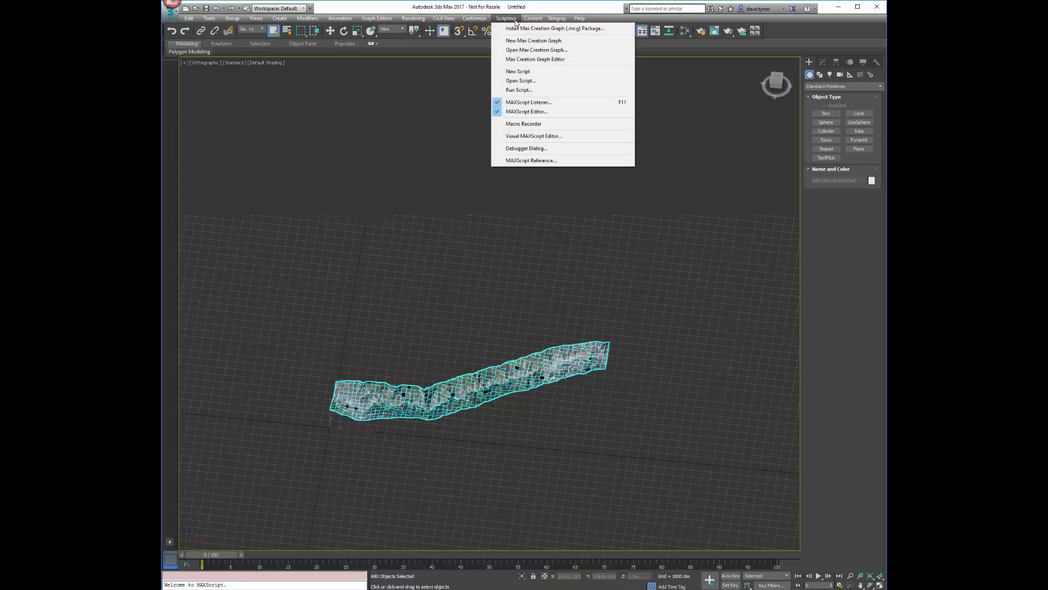
click(533, 18)
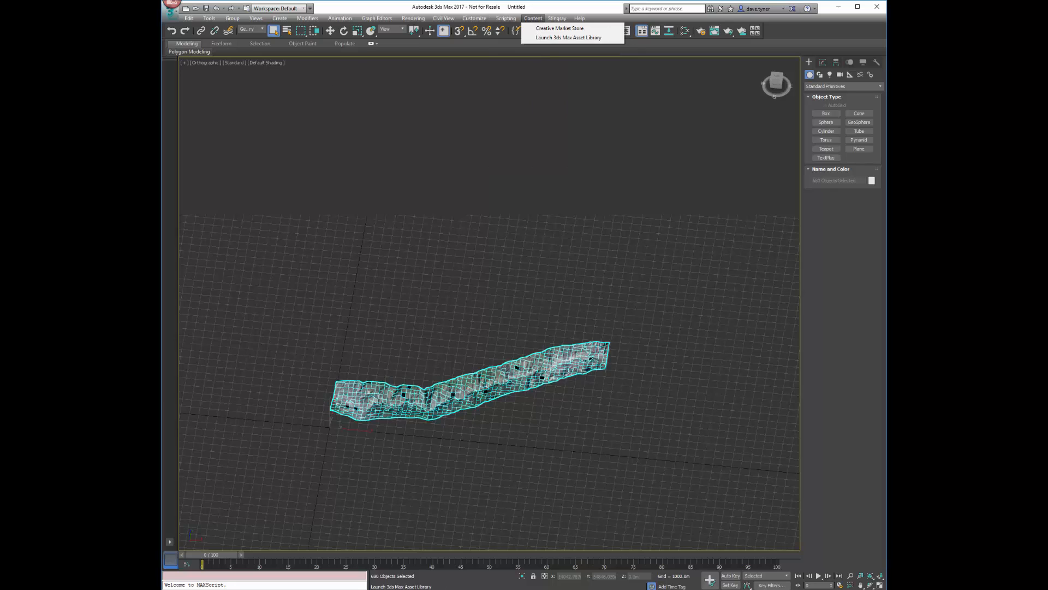
click(568, 37)
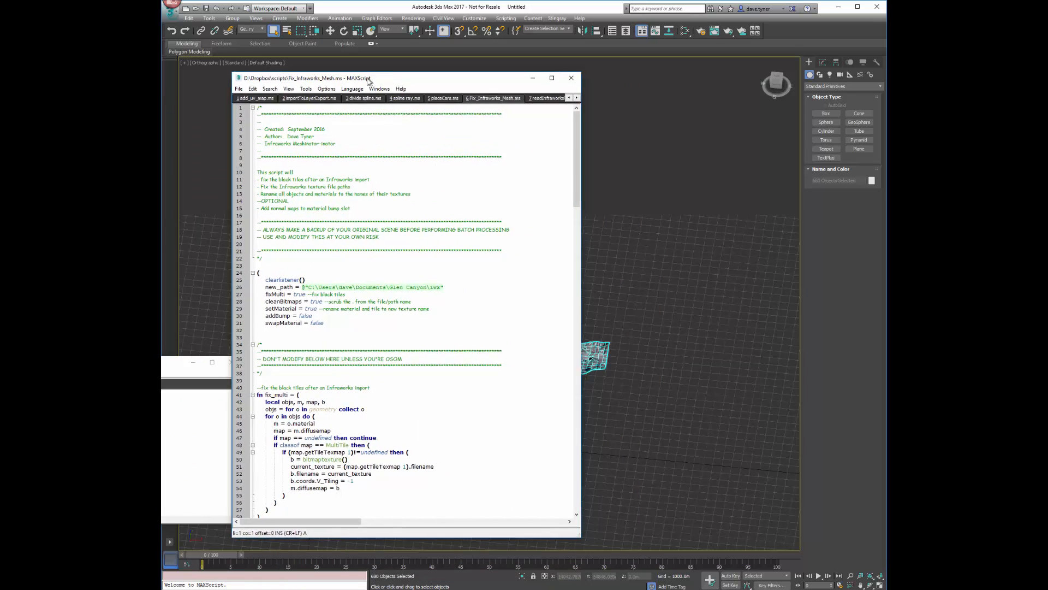
Move the MAXScript editor window slightly left to make room for File Explorer.
drag(368, 79, 321, 85)
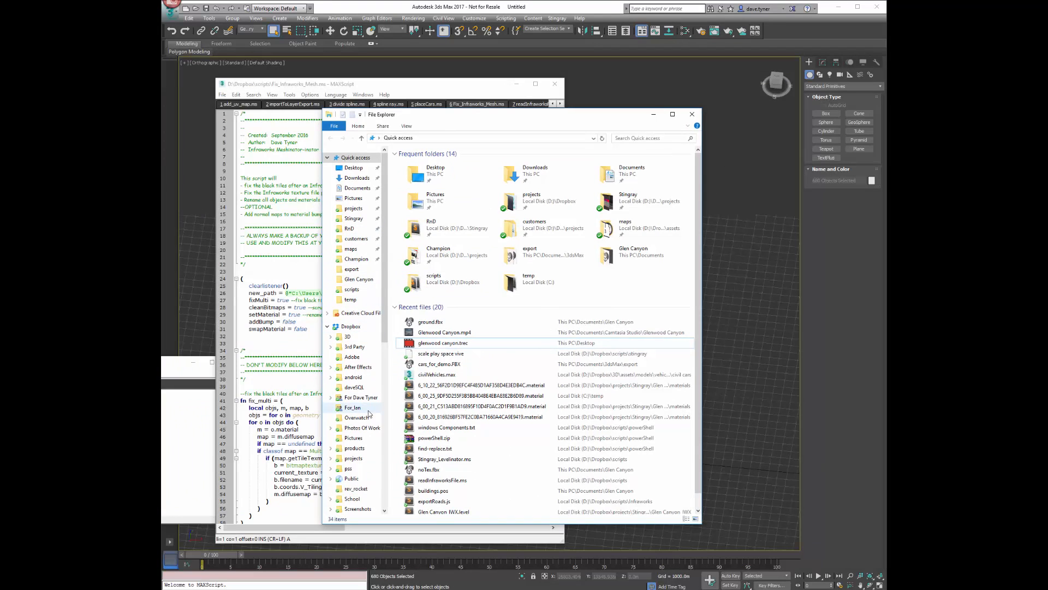
Browse to Documents > Glen Canyon texture subfolder and select all 679 tile images.
click(328, 326)
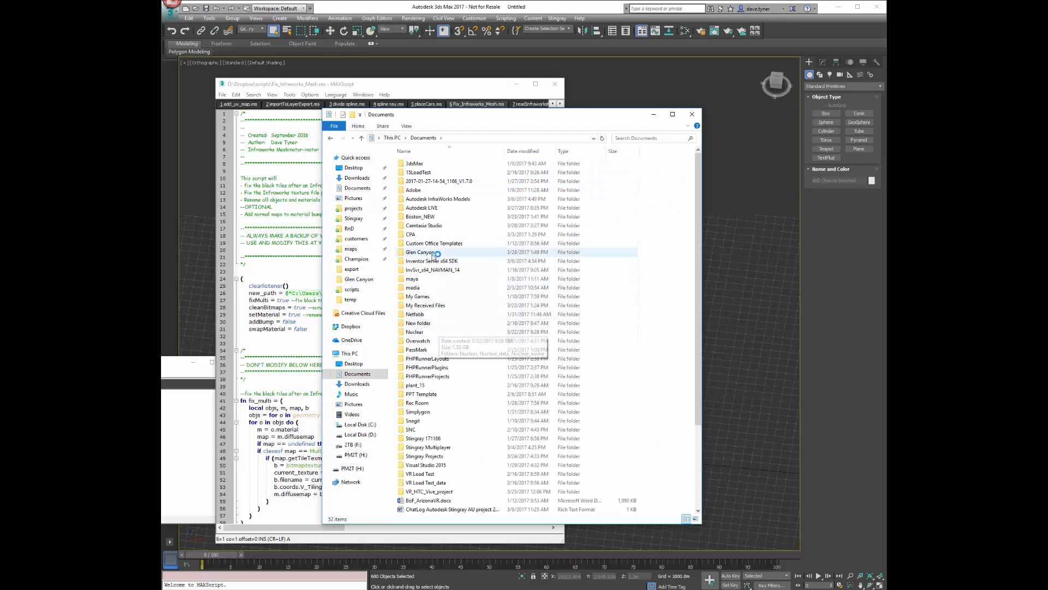
click(419, 252)
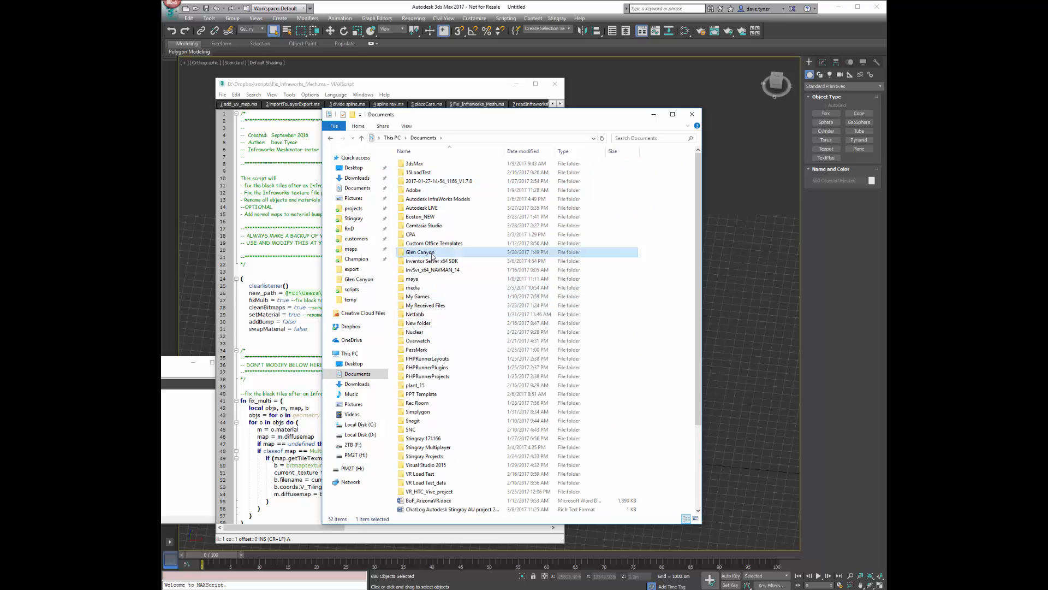
double_click(419, 252)
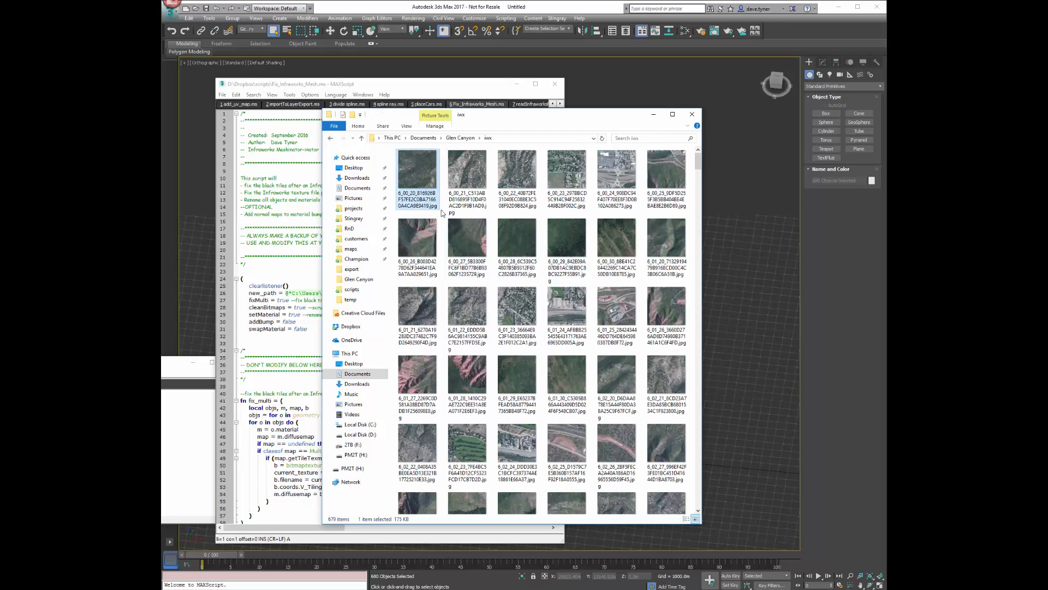
key(ctrl+a)
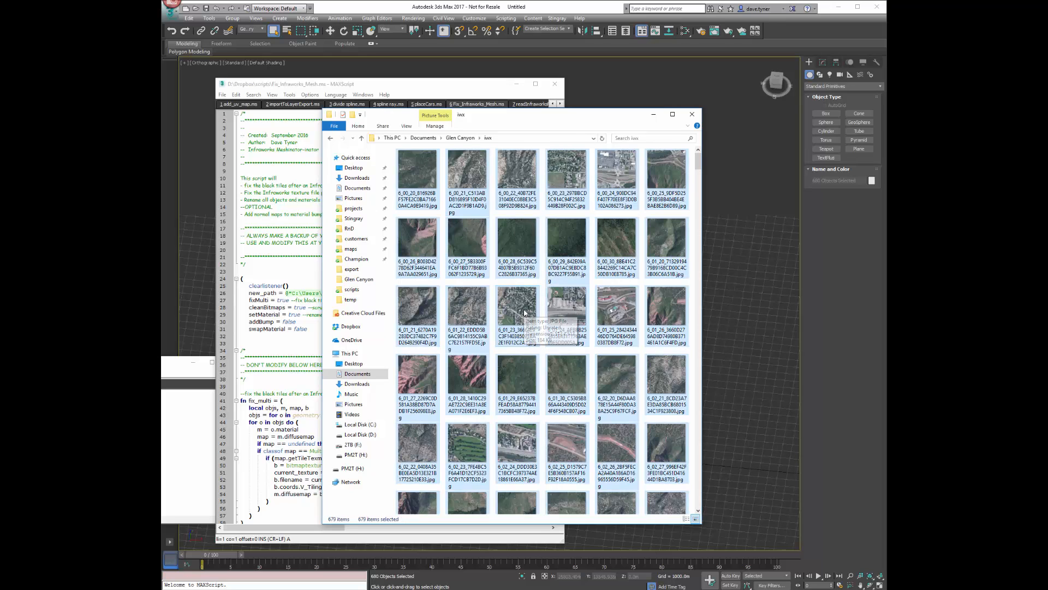
mouse_move(516, 251)
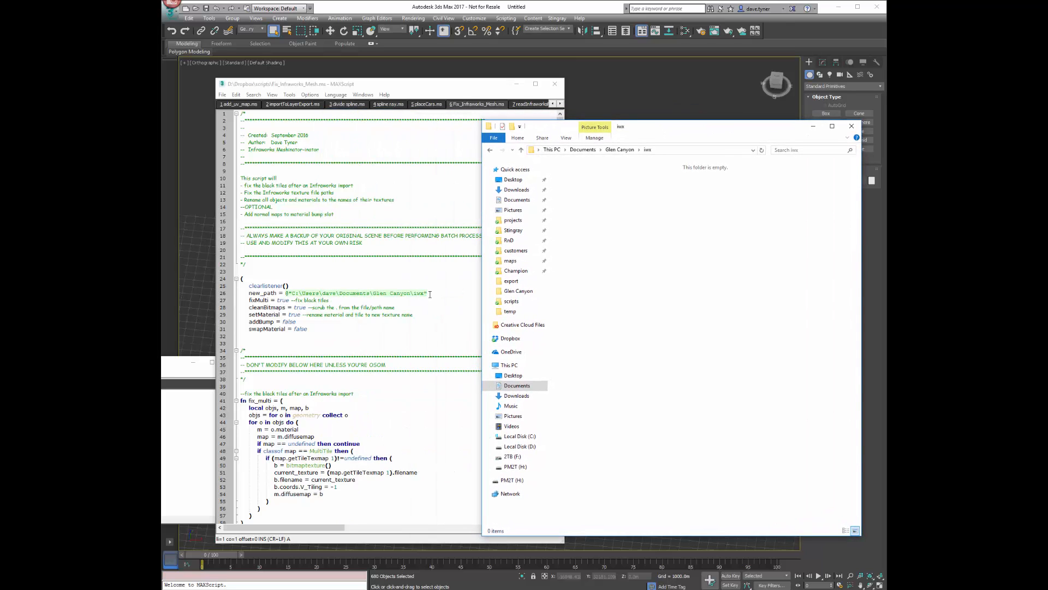
mouse_move(261, 299)
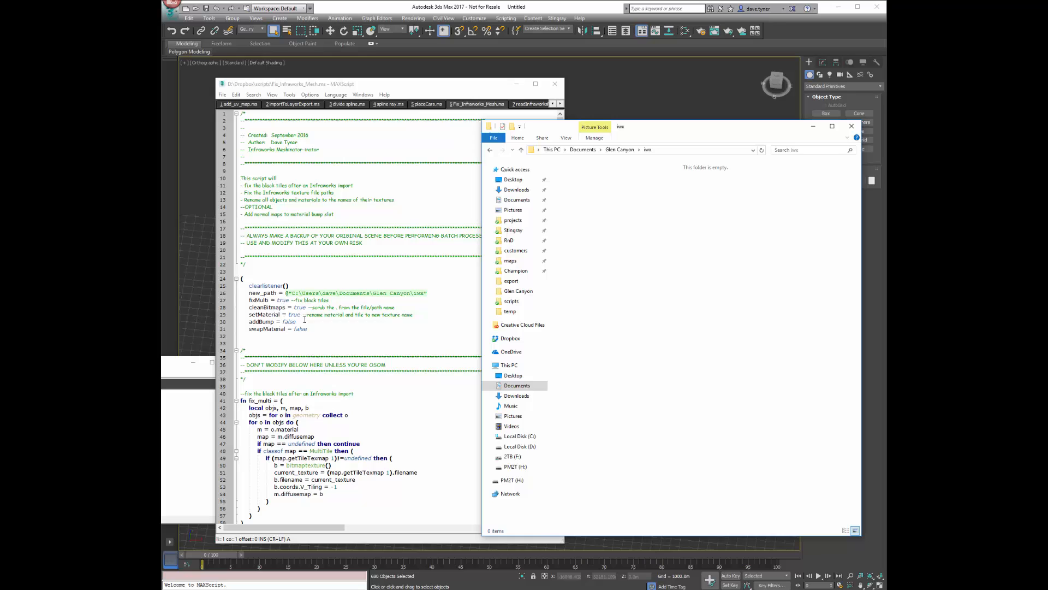
mouse_move(321, 340)
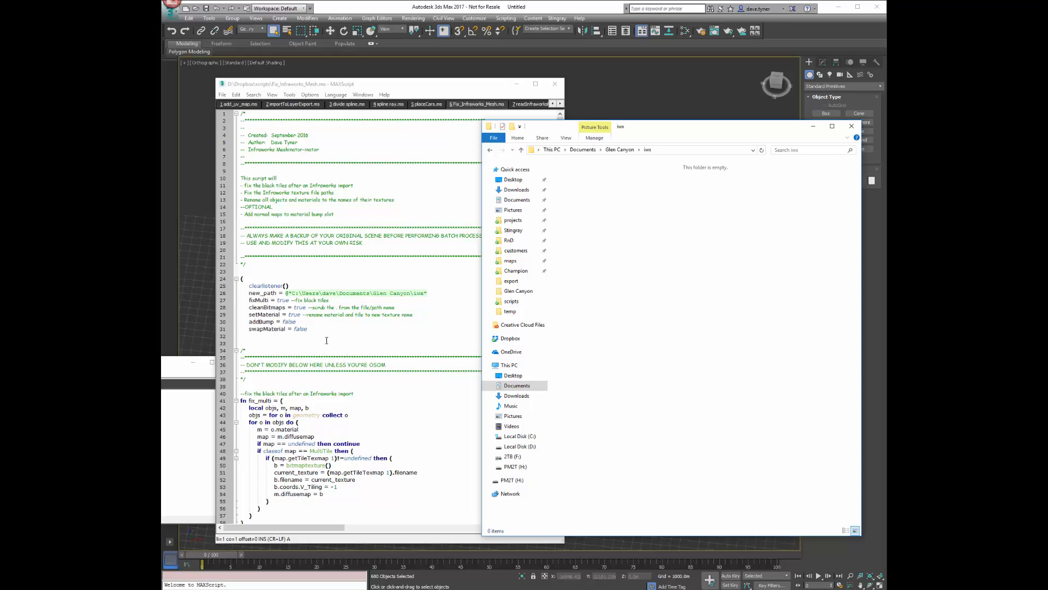
mouse_move(342, 342)
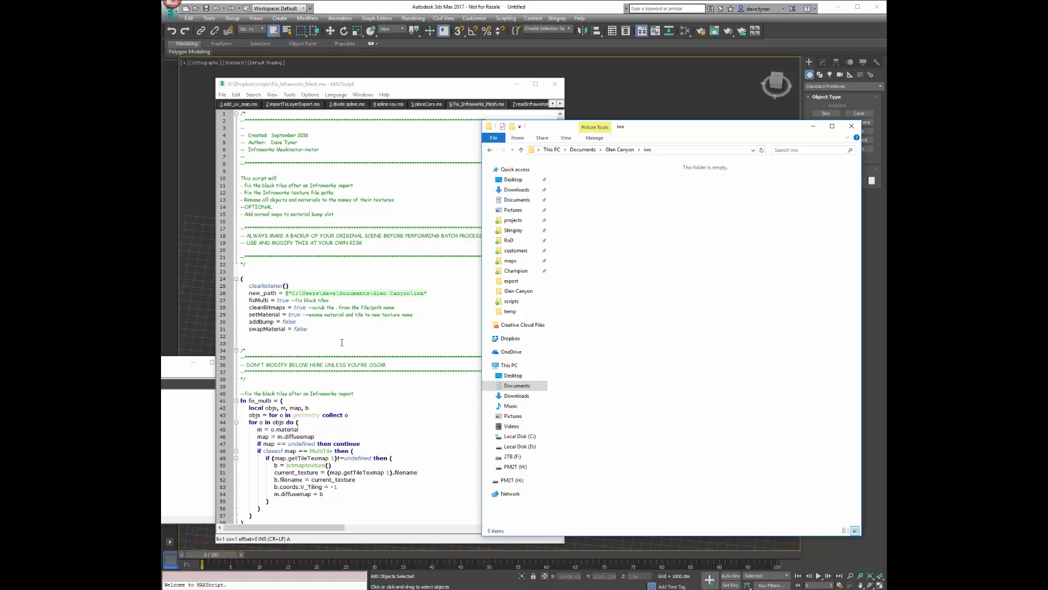
mouse_move(334, 341)
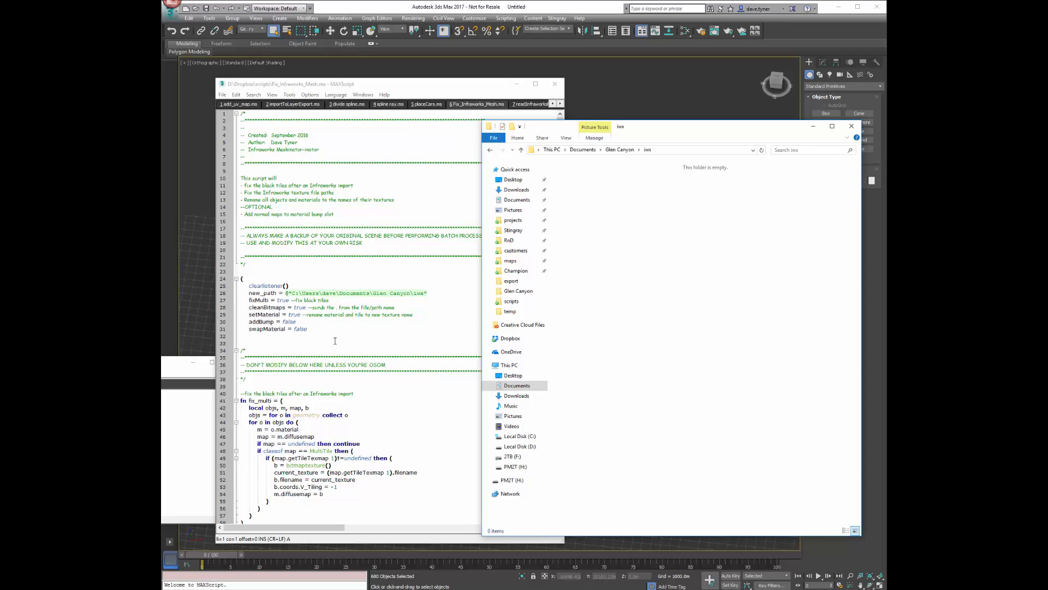
Bring the Fix_Infraworks_Mesh script editor back to the front over File Explorer.
click(850, 126)
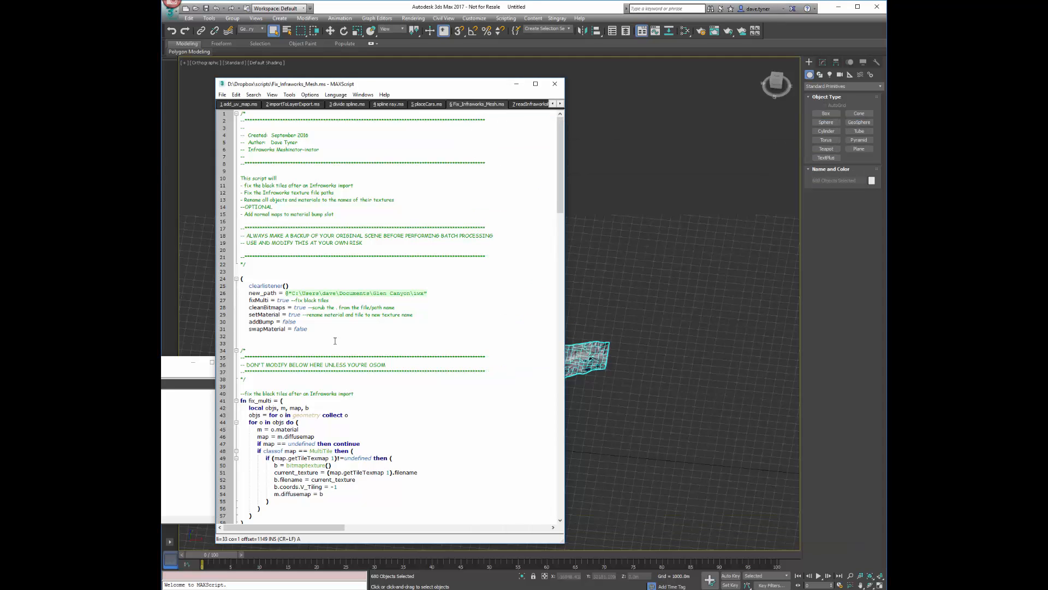
mouse_move(407, 154)
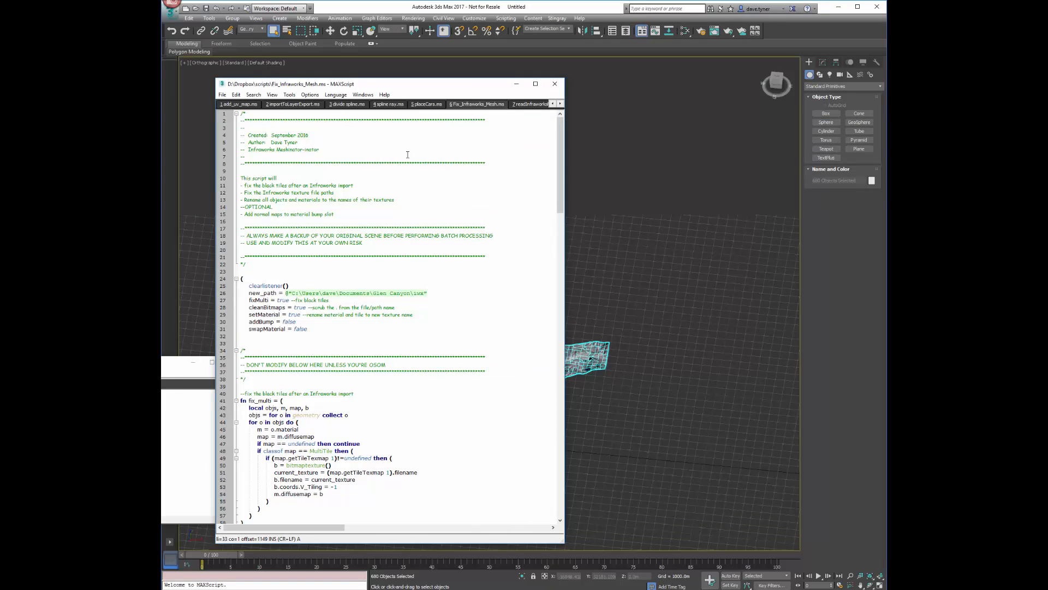
Review the script's functions, return to its settings block and focus the editor to run it.
scroll(down, 3)
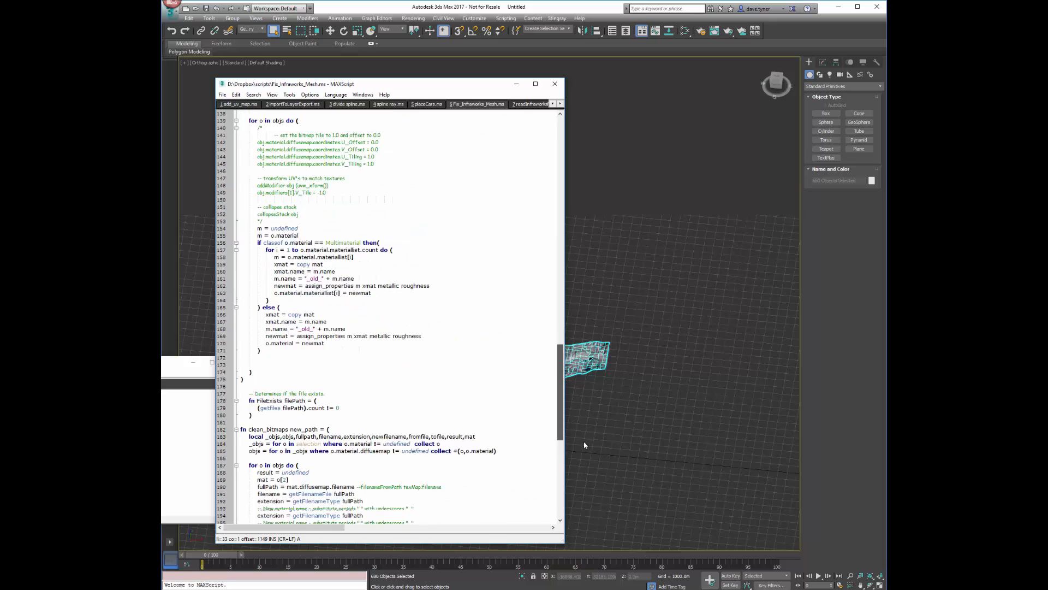
scroll(up, 3)
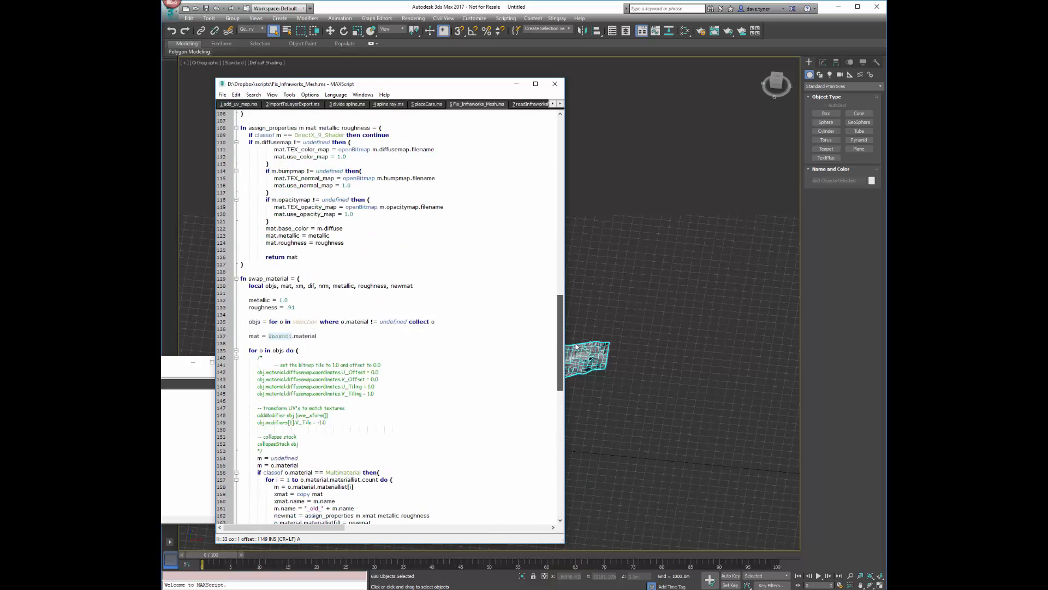
scroll(up, 3)
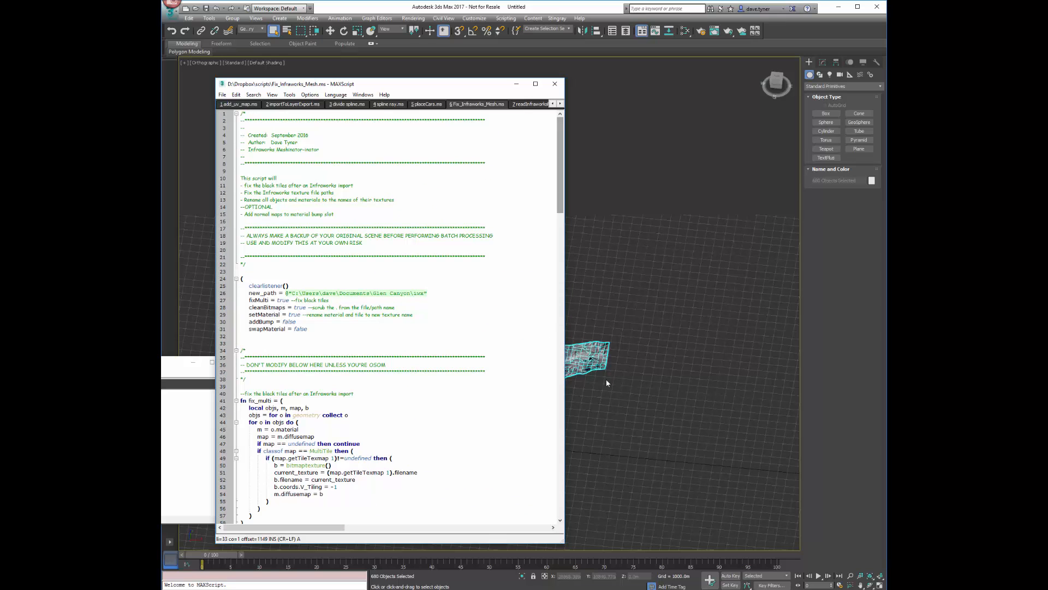
click(433, 299)
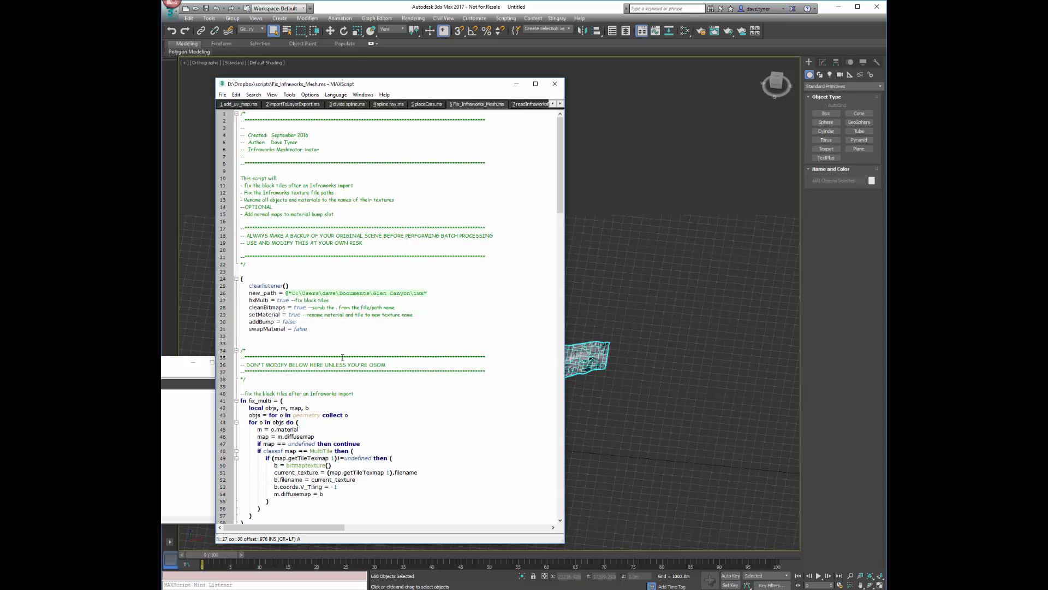
mouse_move(326, 399)
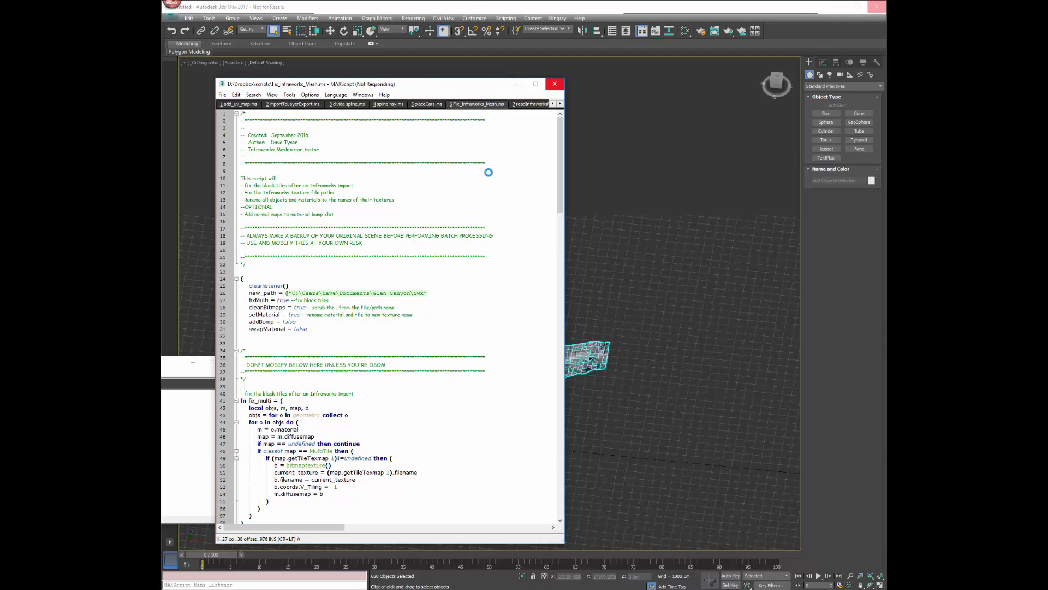
mouse_move(338, 262)
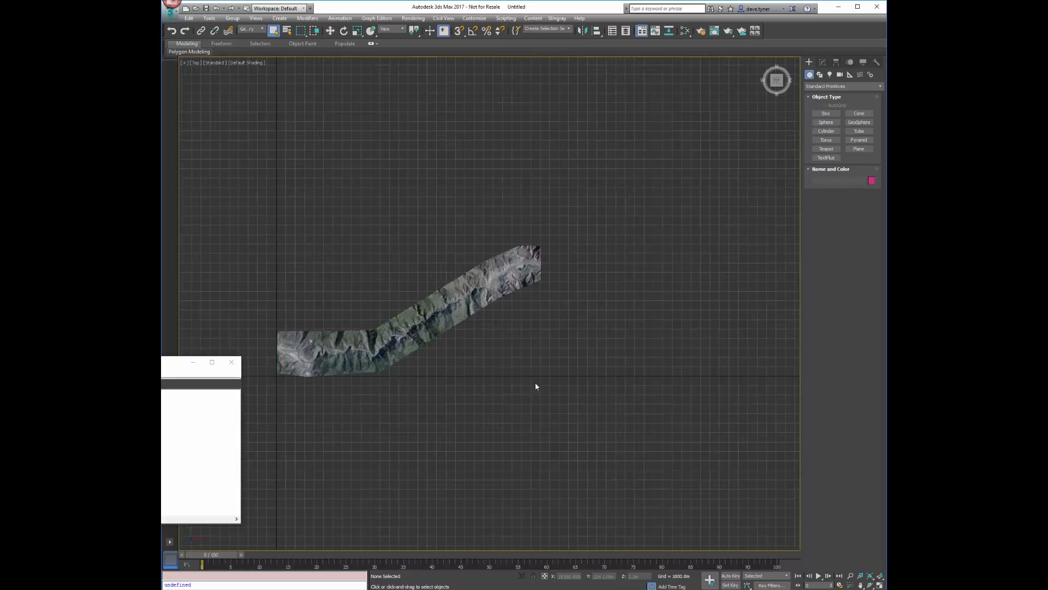
mouse_move(519, 359)
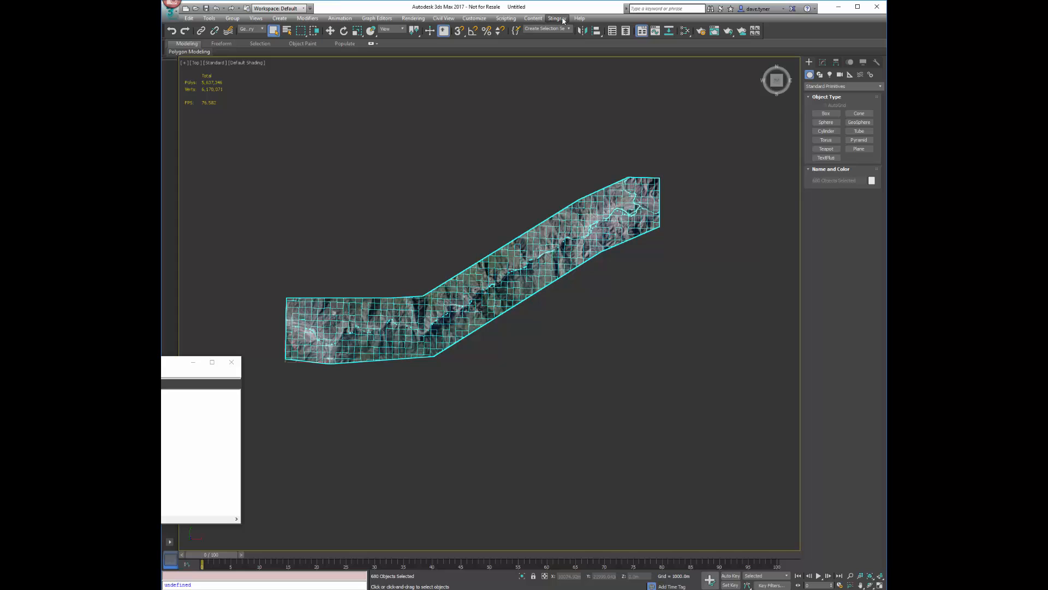
Browse from the Help menu to the Stingray menu's Connect and Send options.
click(579, 18)
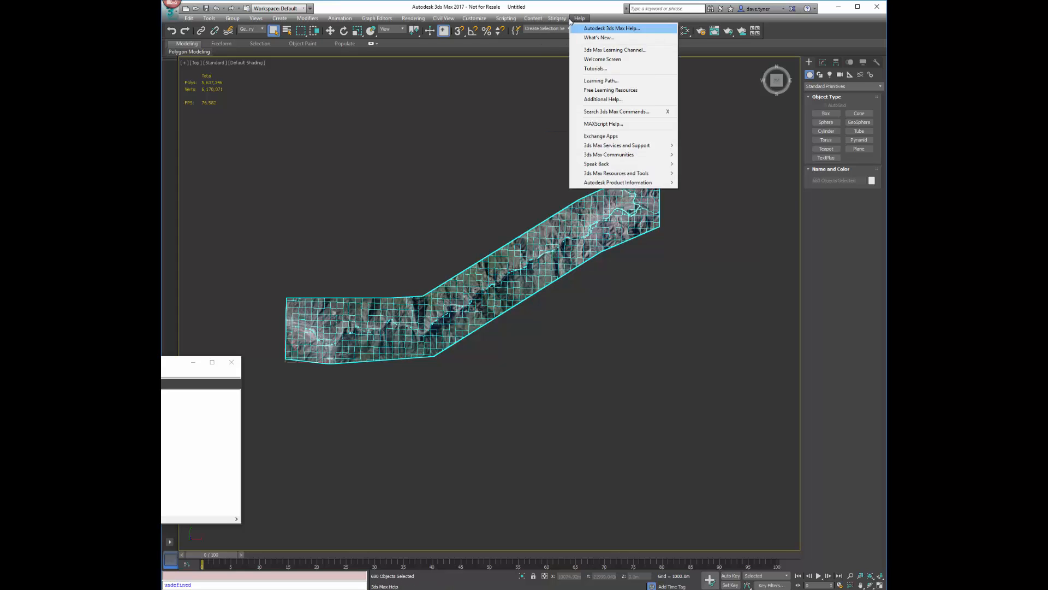
click(557, 19)
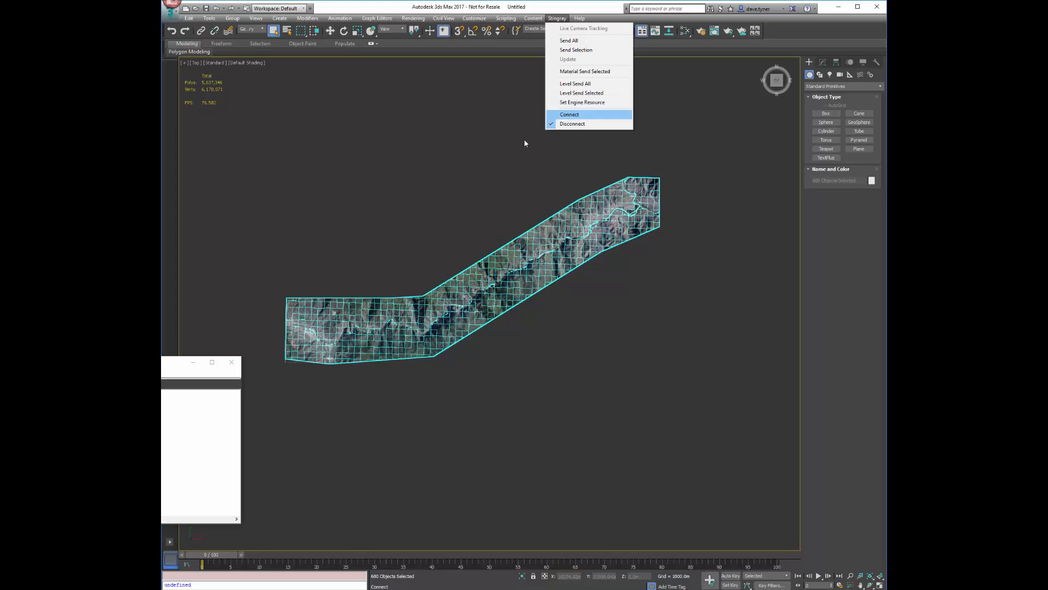
mouse_move(525, 141)
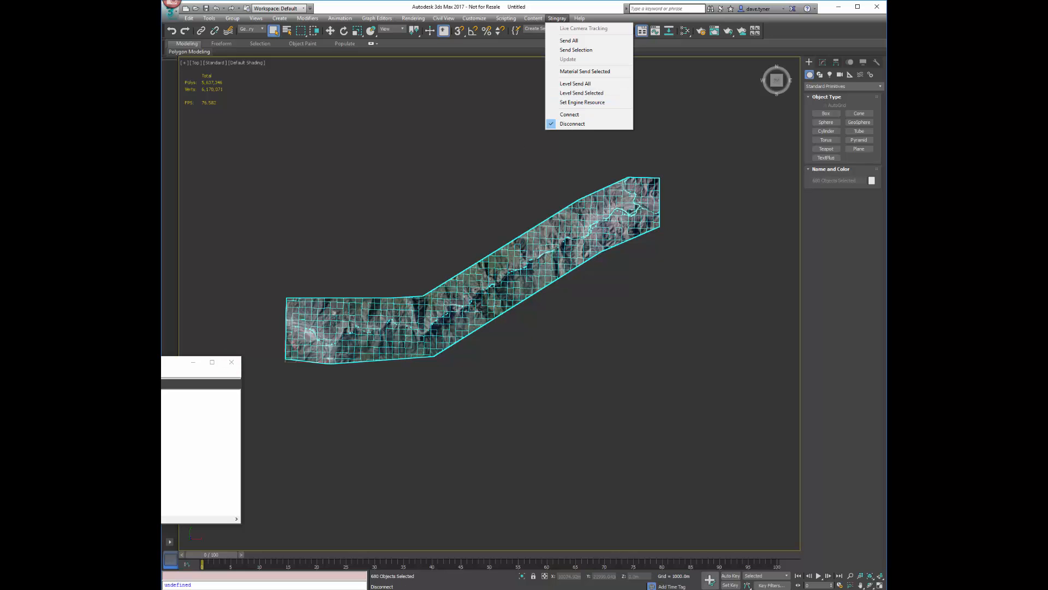